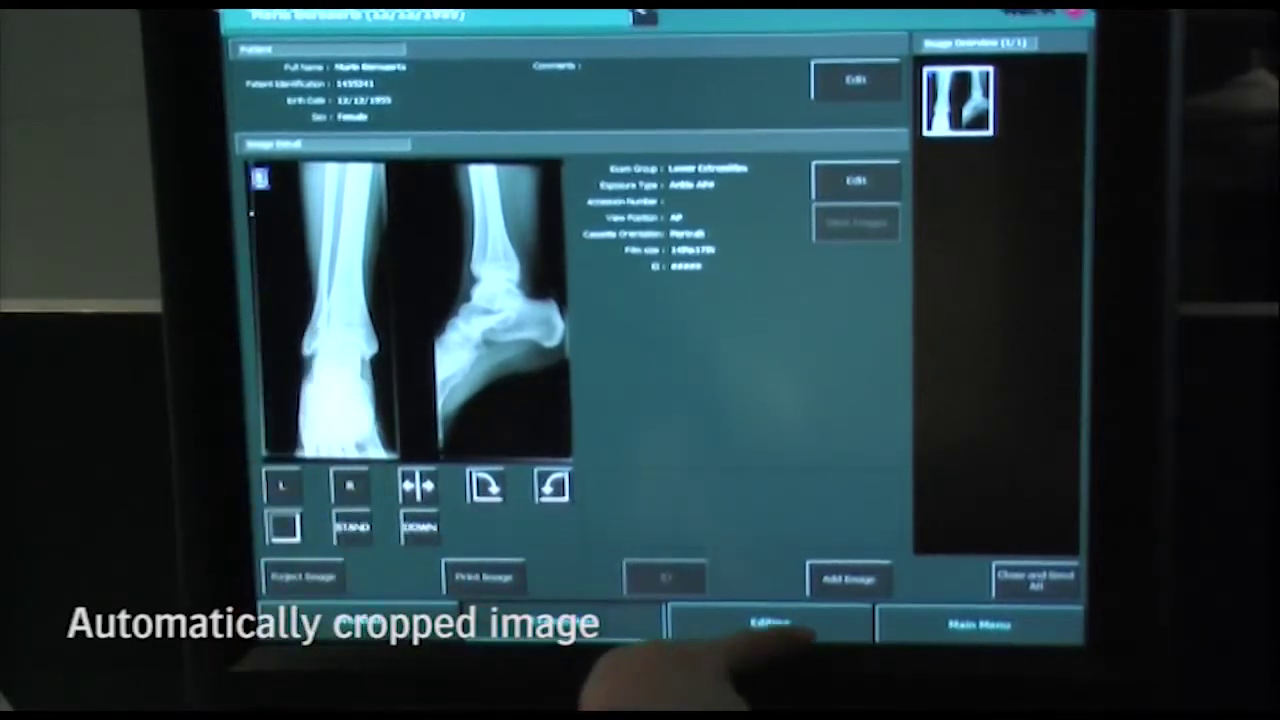
# Open the automatically cropped AP and lateral ankle X-ray in the Editing workspace
pyautogui.click(761, 622)
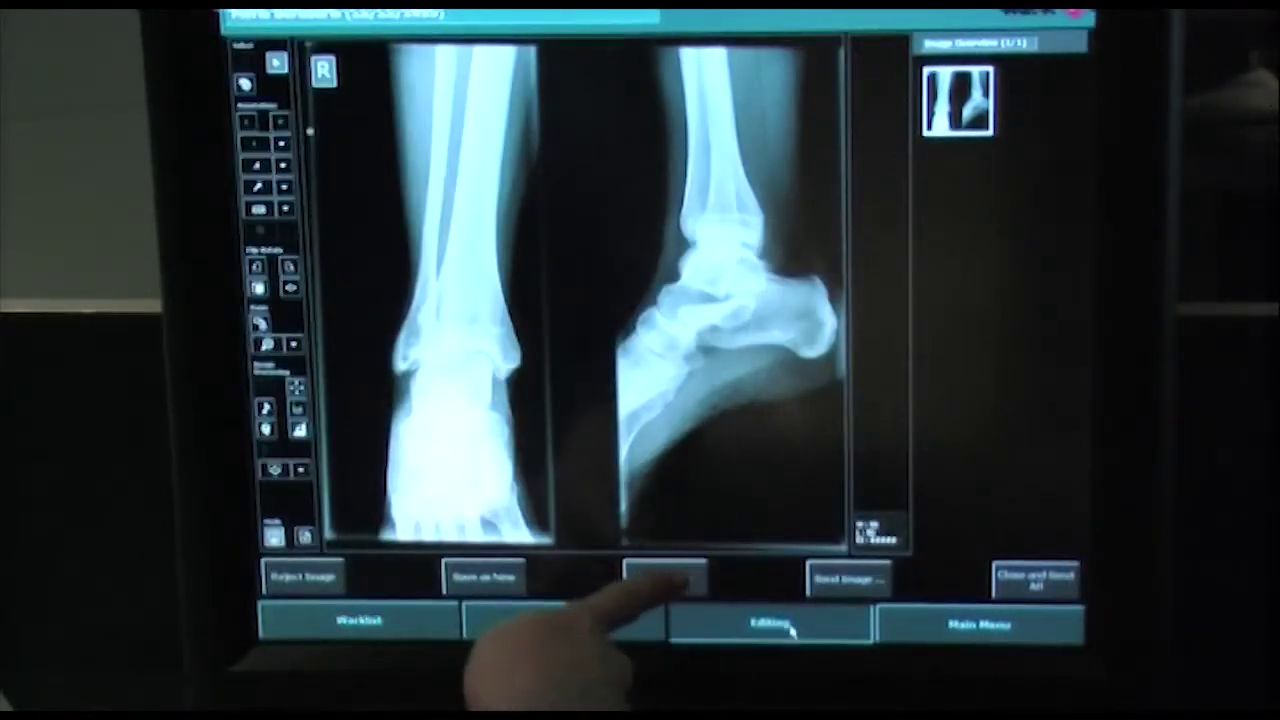